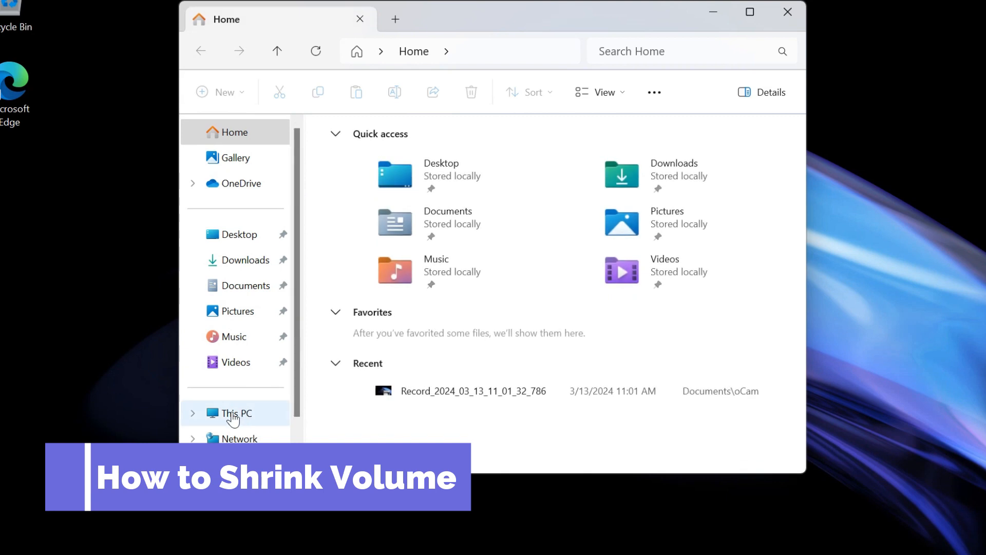
Reach the Manage command for This PC via its Show more options context menu
{"action": "right_click", "coordinate": [235, 413]}
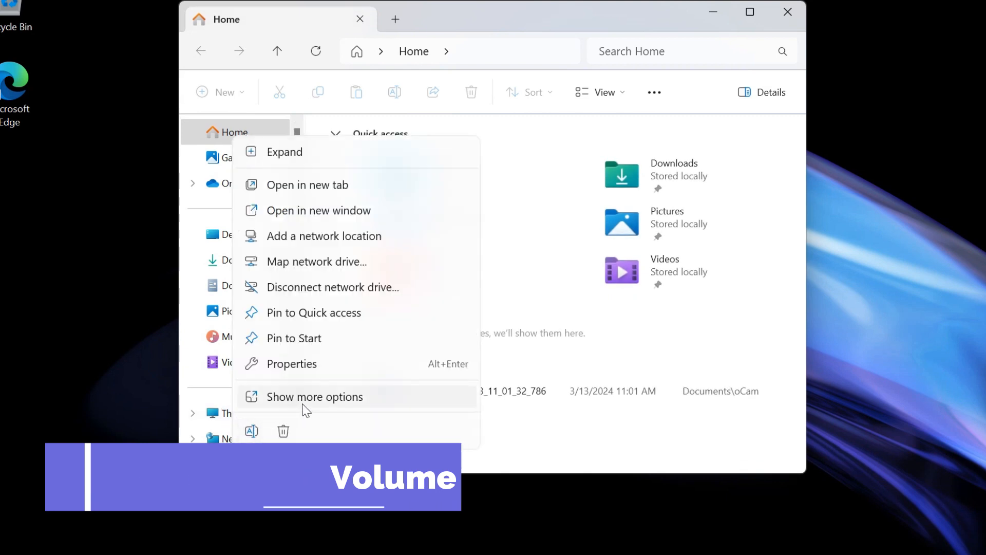
{"action": "right_click", "coordinate": [231, 413]}
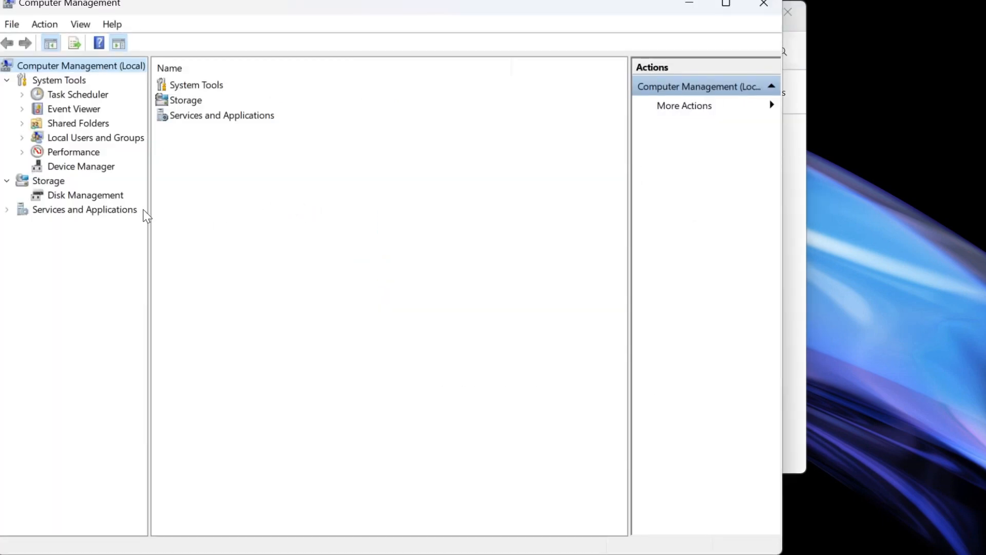
Select Disk Management under Storage to show Disk 0's EFI, Windows (C:) 475.67 GB and recovery partitions
{"action": "left_click", "coordinate": [85, 195]}
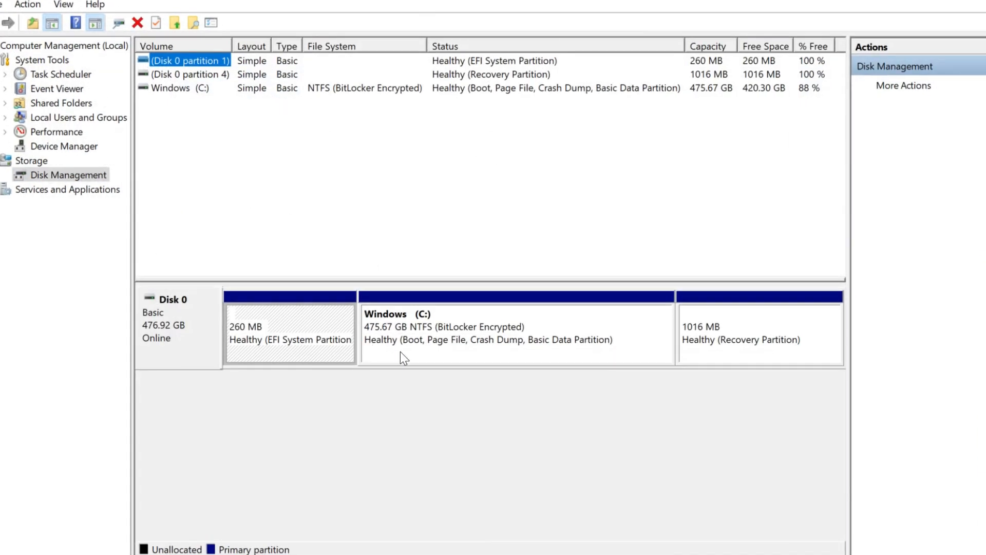
{"action": "mouse_move", "coordinate": [424, 317]}
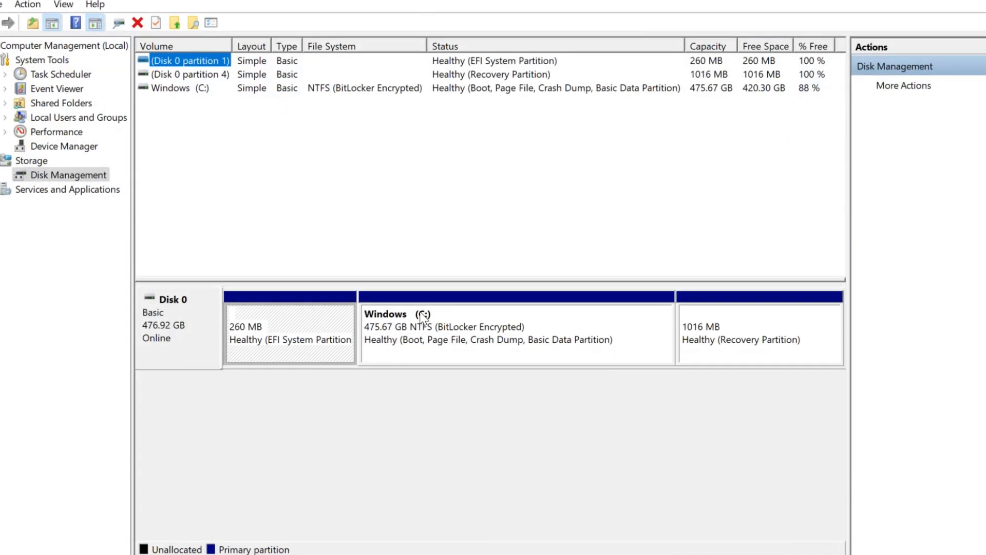
{"action": "mouse_move", "coordinate": [456, 332]}
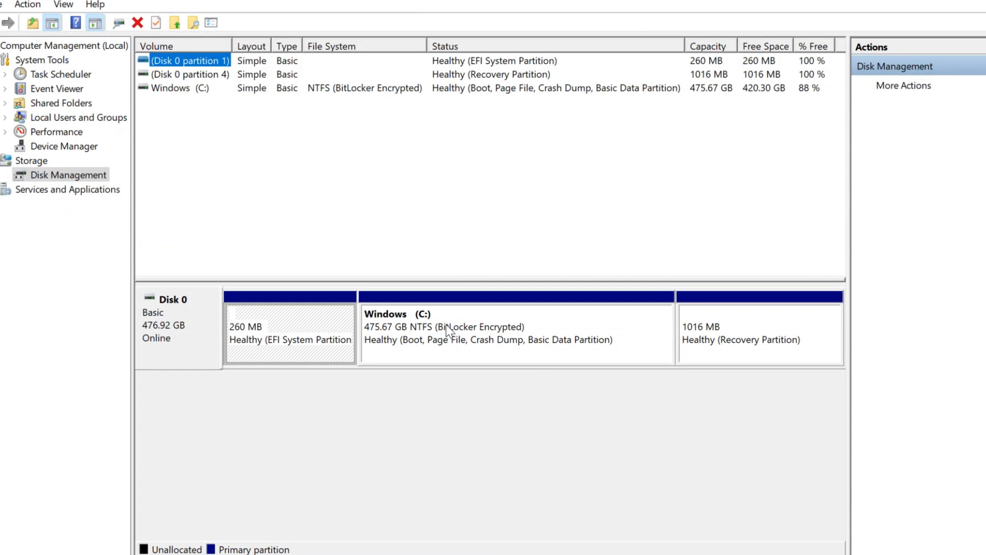
Shrink Windows (C:) by 329157 MB, leaving 154.23 GB with 321.44 GB unallocated
{"action": "right_click", "coordinate": [446, 329]}
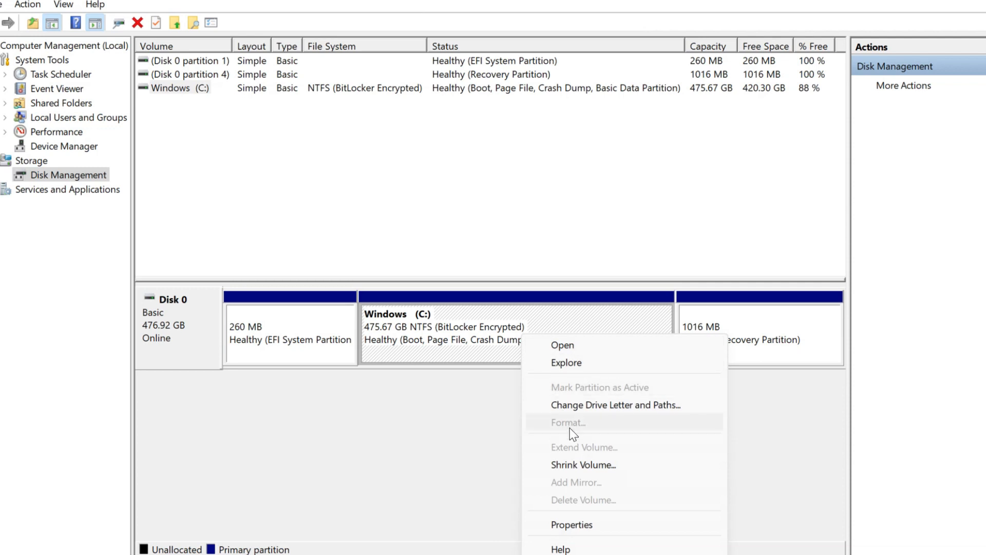
{"action": "left_click", "coordinate": [582, 464]}
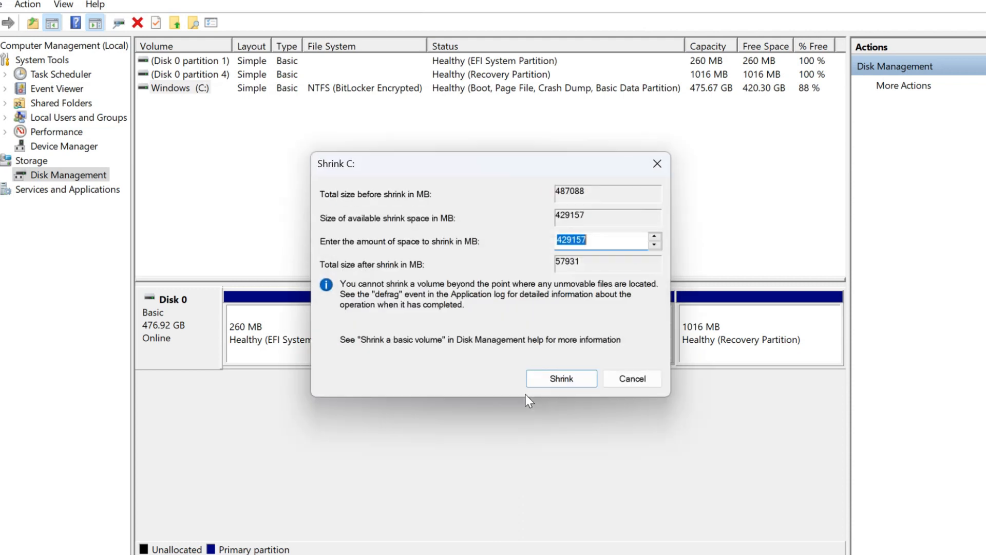
{"action": "left_click", "coordinate": [601, 240]}
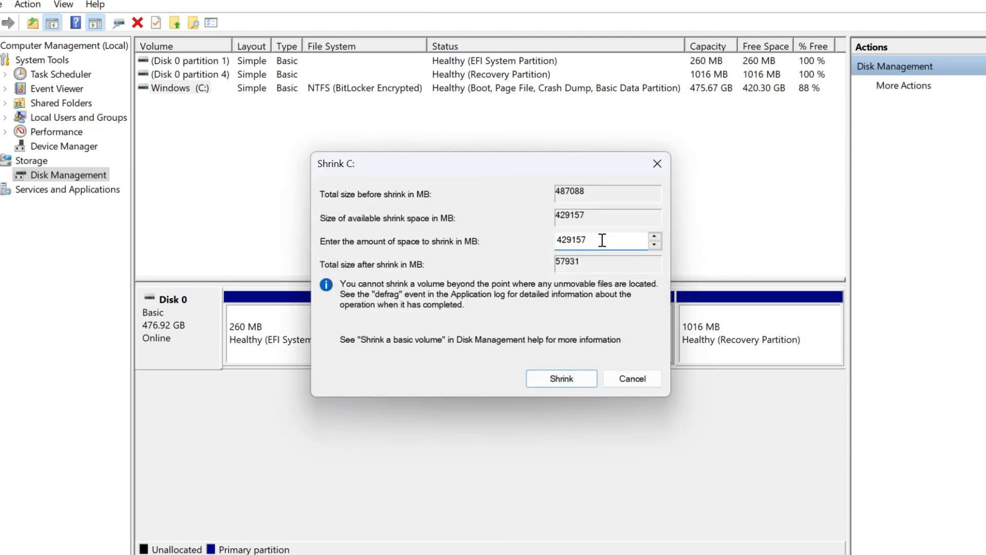
{"action": "triple_click", "coordinate": [595, 239]}
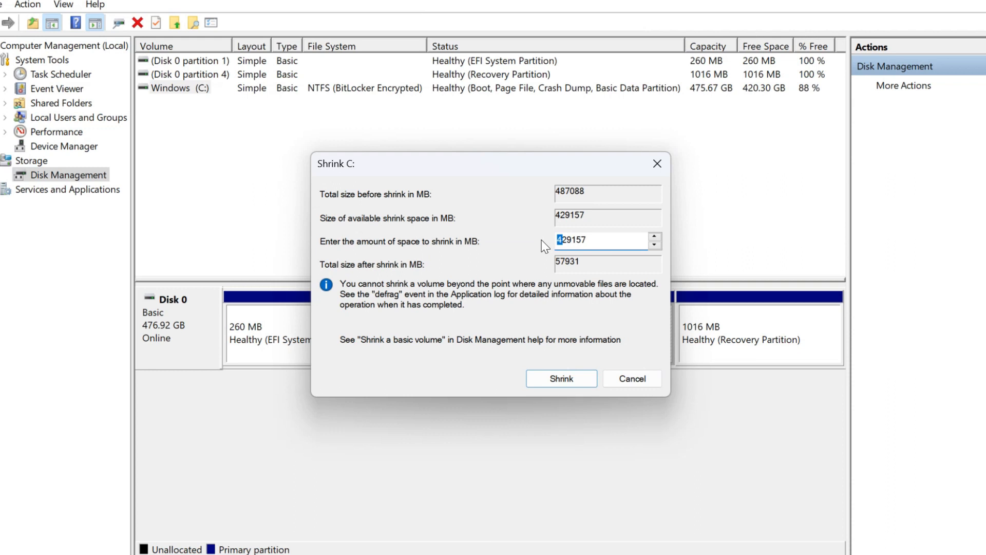
{"action": "type", "text": "329157"}
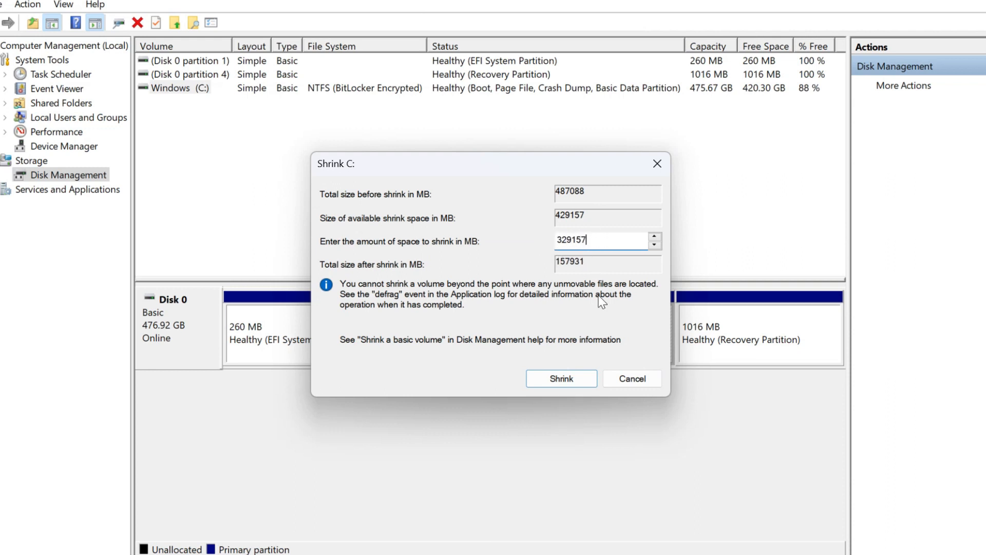
{"action": "mouse_move", "coordinate": [560, 378]}
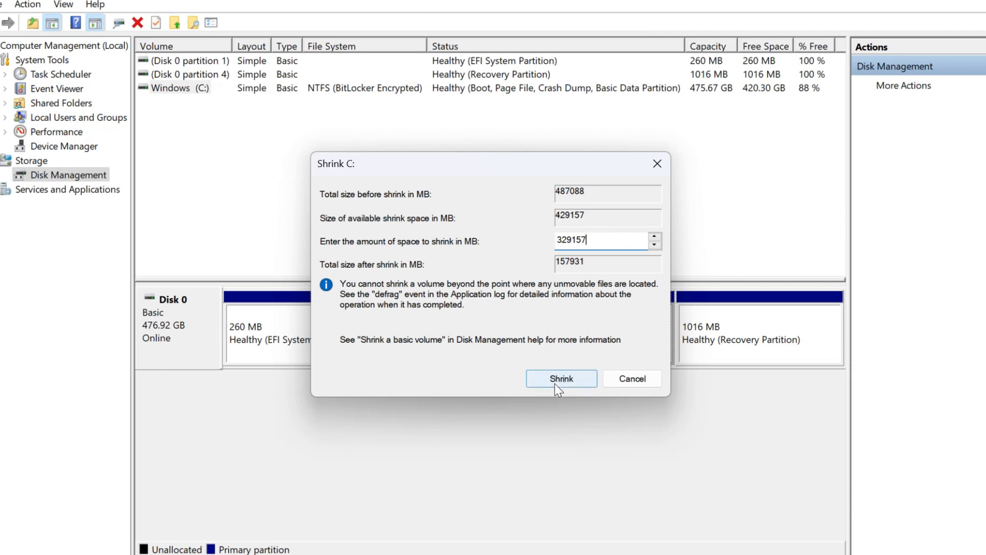
{"action": "left_click", "coordinate": [561, 378]}
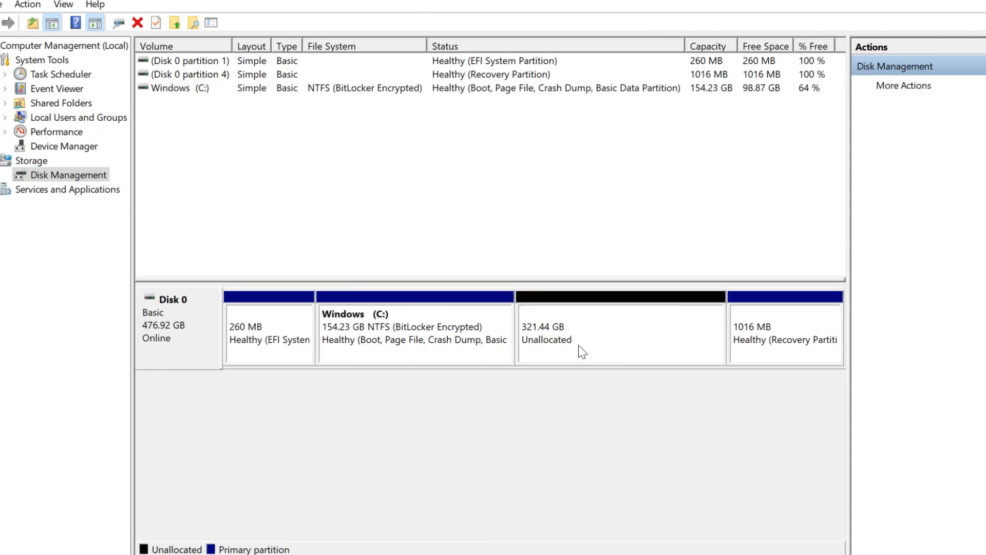
{"action": "mouse_move", "coordinate": [655, 332]}
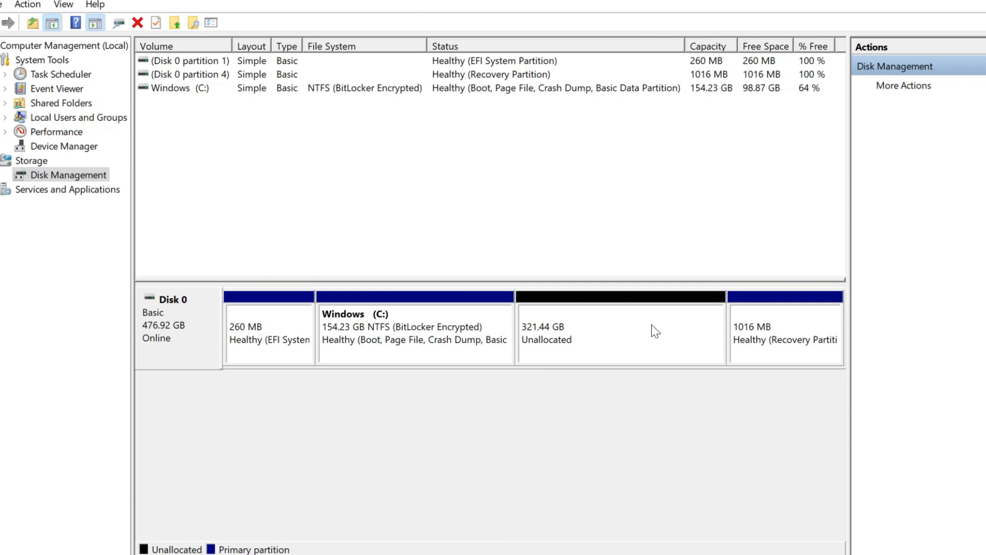
{"action": "mouse_move", "coordinate": [610, 341]}
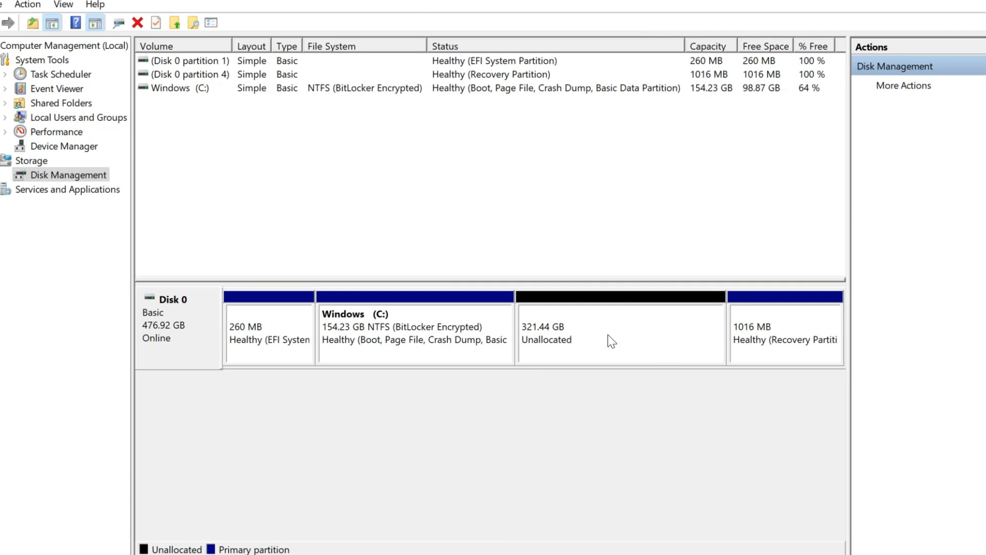
Create a 329156 MB simple volume on the unallocated space as D:, NTFS quick format, labelled New Volume
{"action": "right_click", "coordinate": [607, 340]}
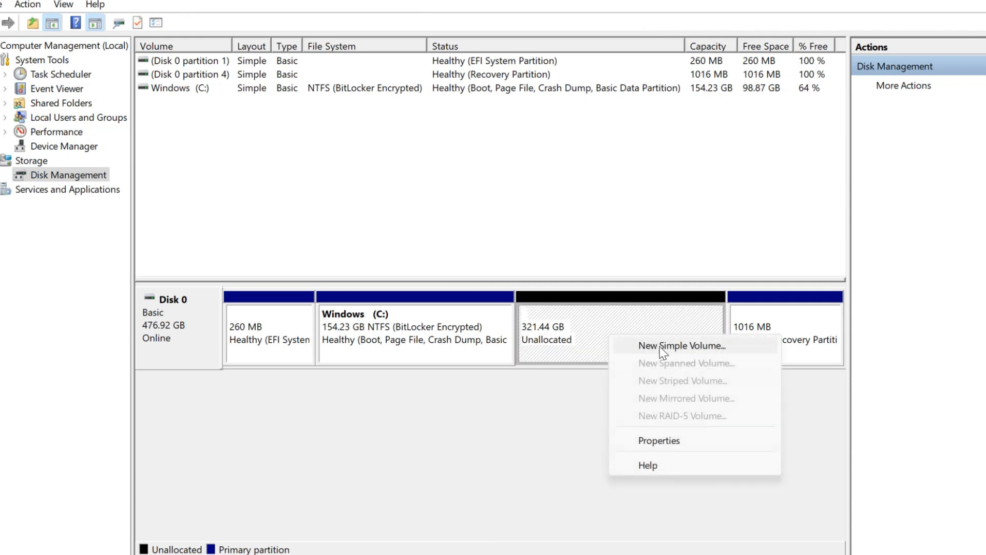
{"action": "left_click", "coordinate": [672, 345]}
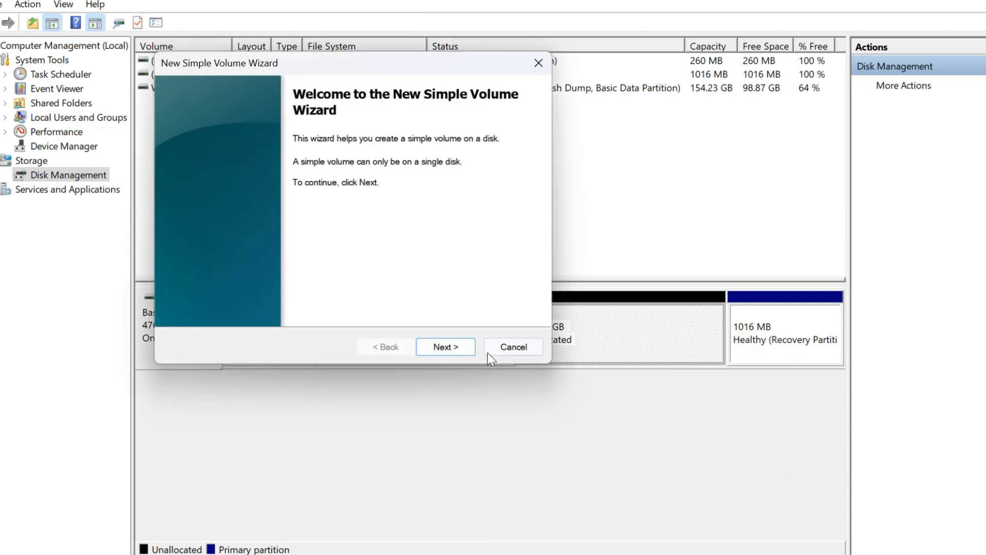
{"action": "left_click", "coordinate": [445, 347]}
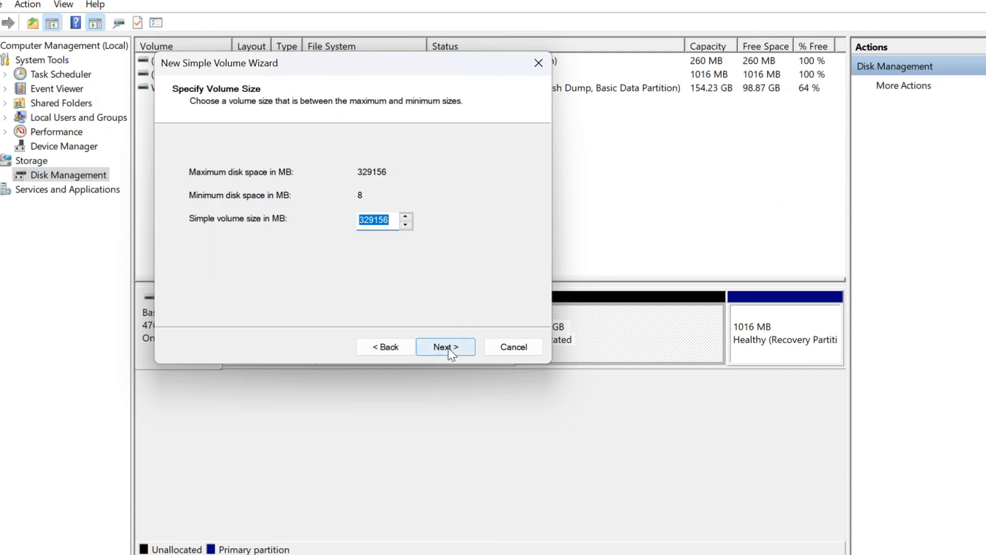
{"action": "left_click", "coordinate": [445, 347]}
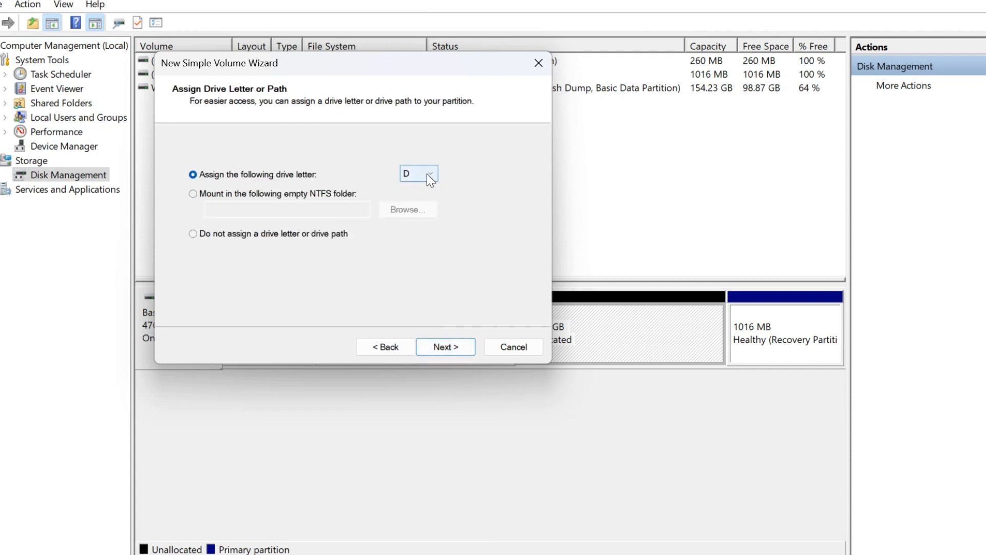
{"action": "mouse_move", "coordinate": [430, 312]}
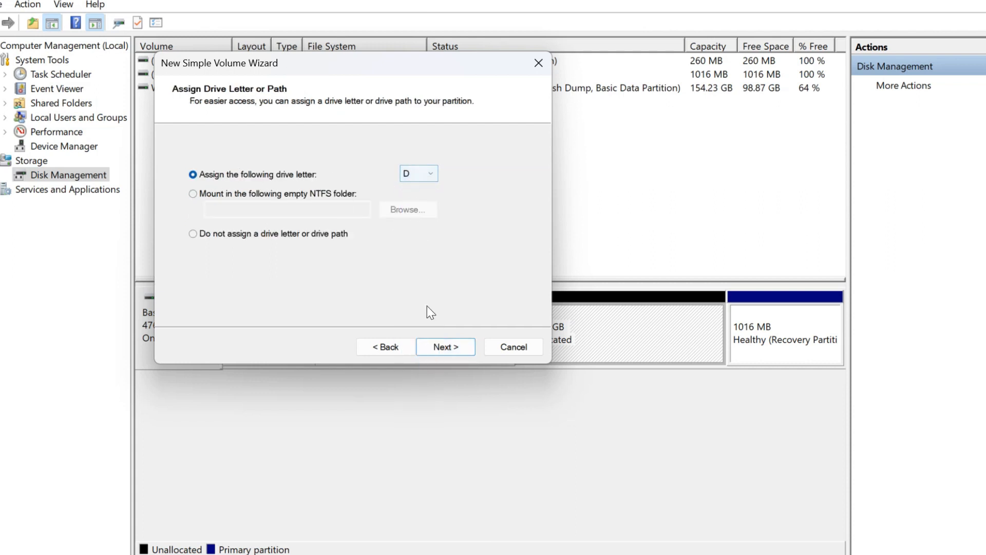
{"action": "left_click", "coordinate": [445, 346]}
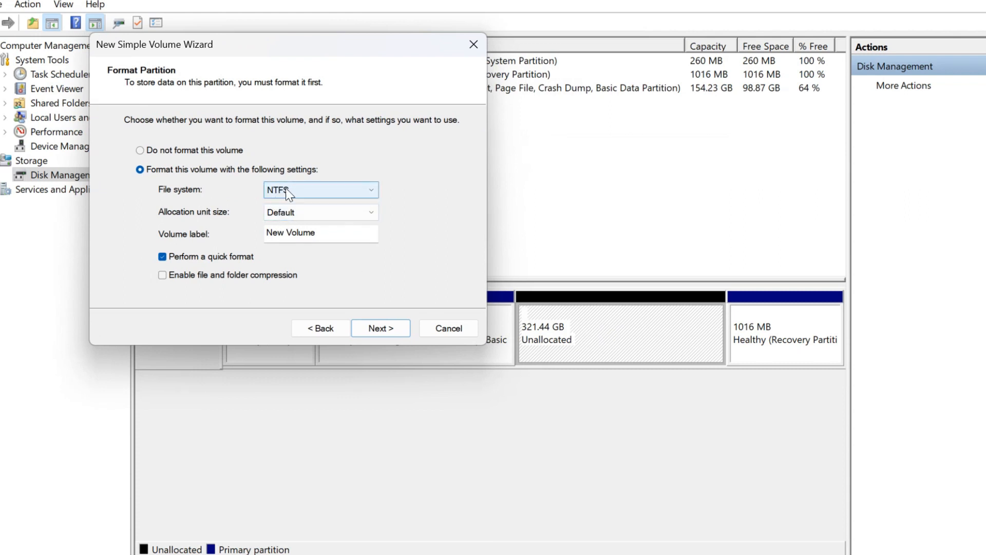
{"action": "left_click", "coordinate": [380, 328]}
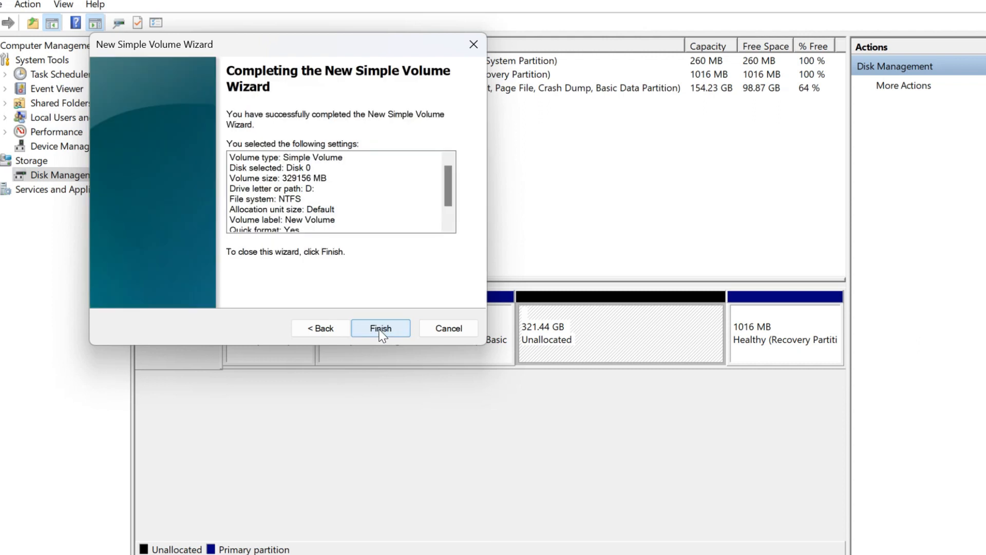
{"action": "left_click", "coordinate": [380, 327]}
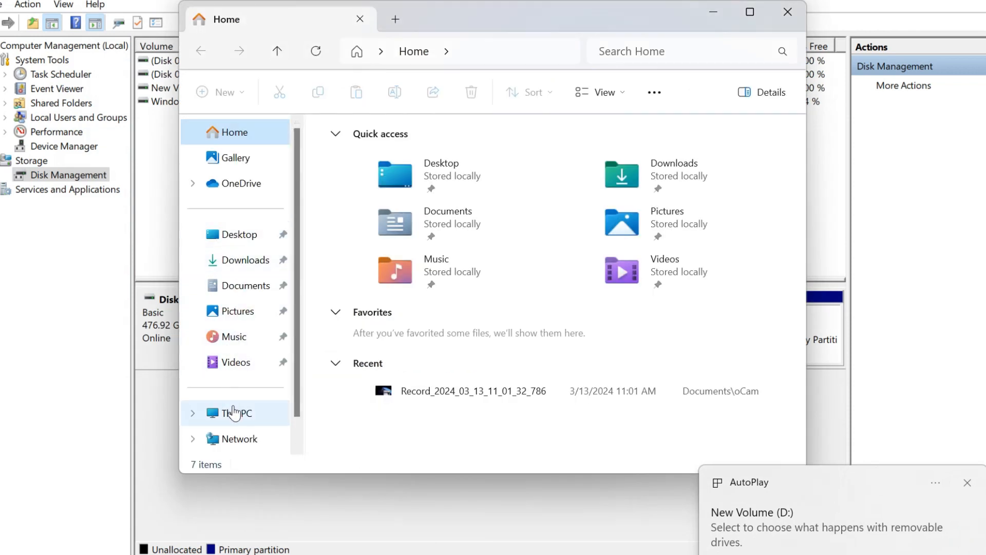
Show This PC listing Windows (C:) at 154 GB and select the new 321 GB New Volume (D:)
{"action": "left_click", "coordinate": [236, 413]}
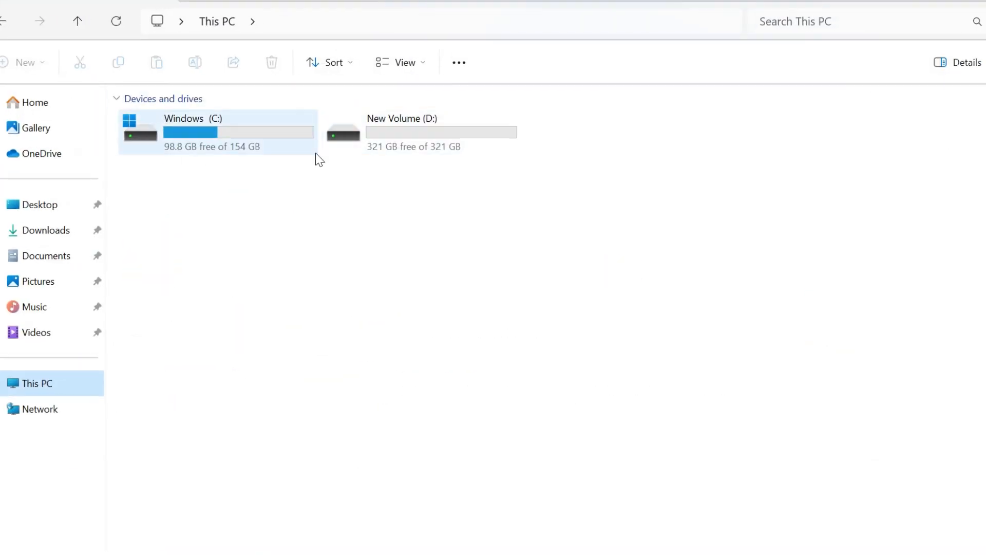
{"action": "left_click", "coordinate": [441, 132]}
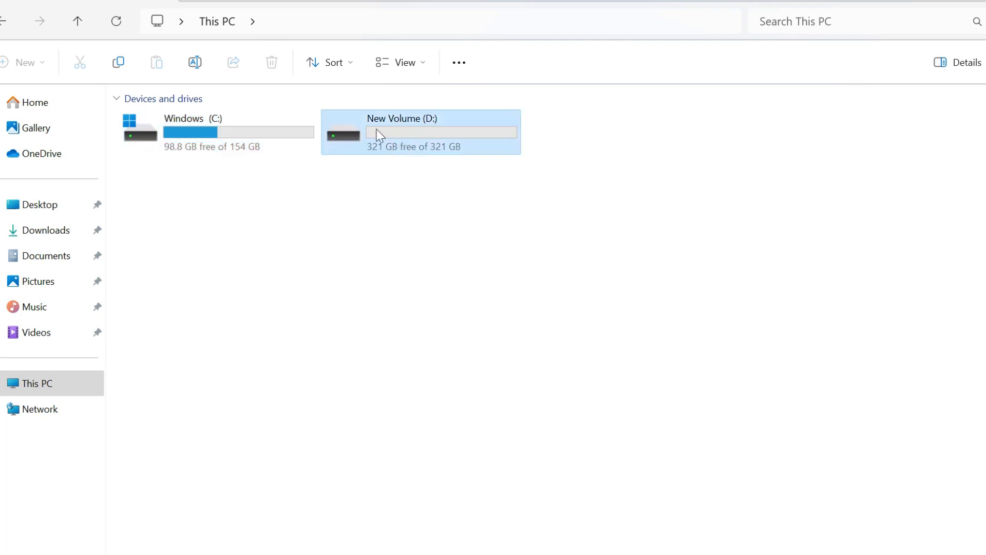
{"action": "mouse_move", "coordinate": [403, 217]}
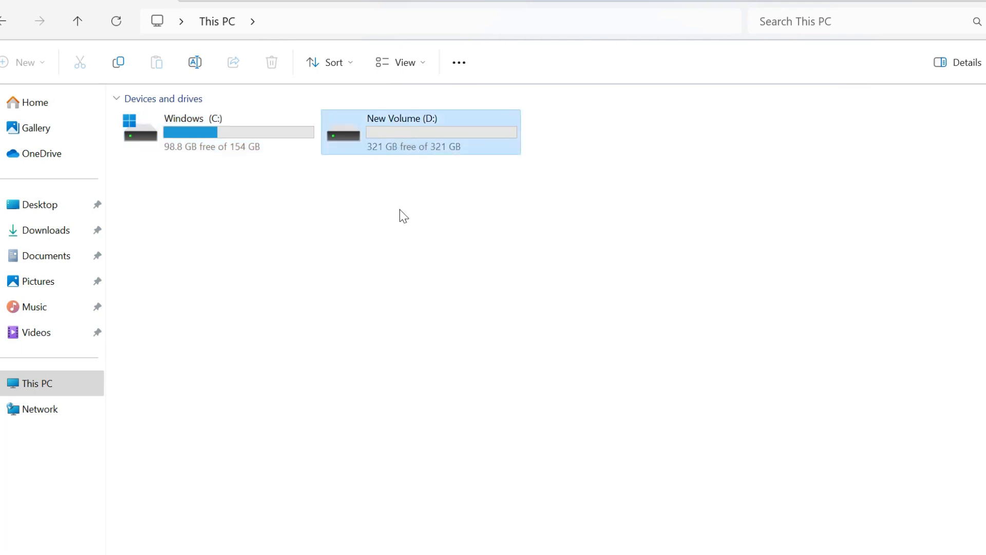